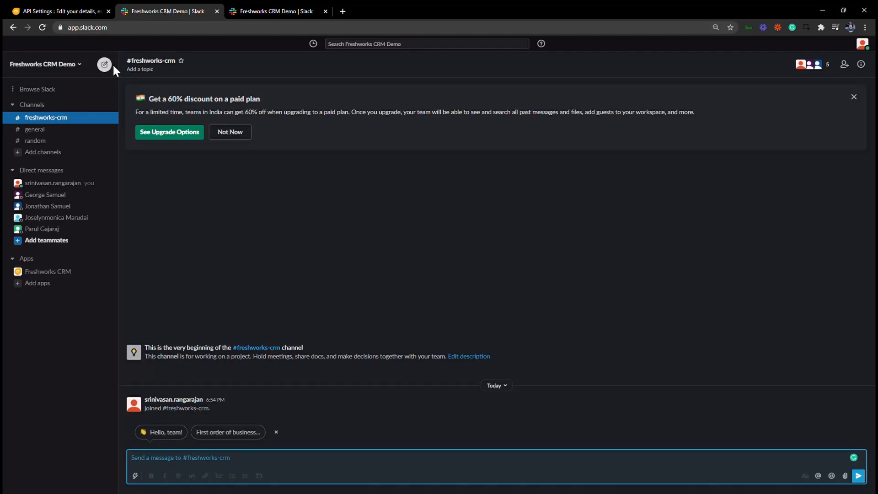
{"action": "mouse_move", "coordinate": [288, 167]}
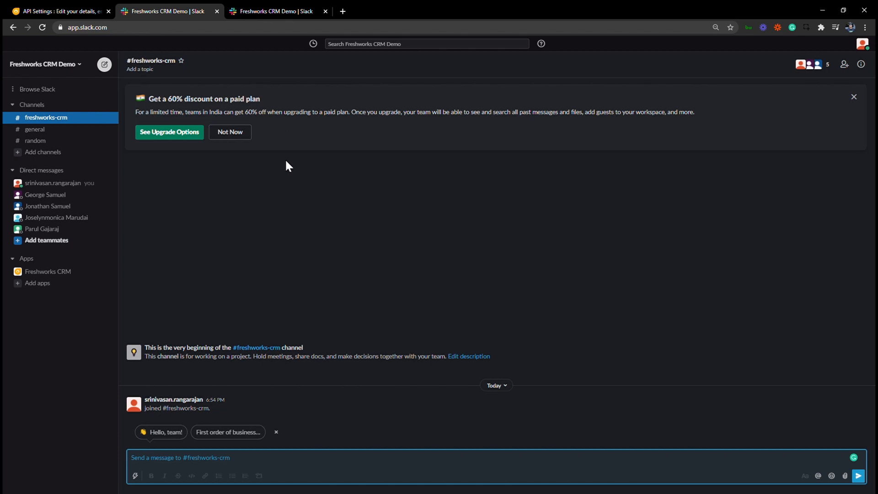
{"action": "mouse_move", "coordinate": [141, 168]}
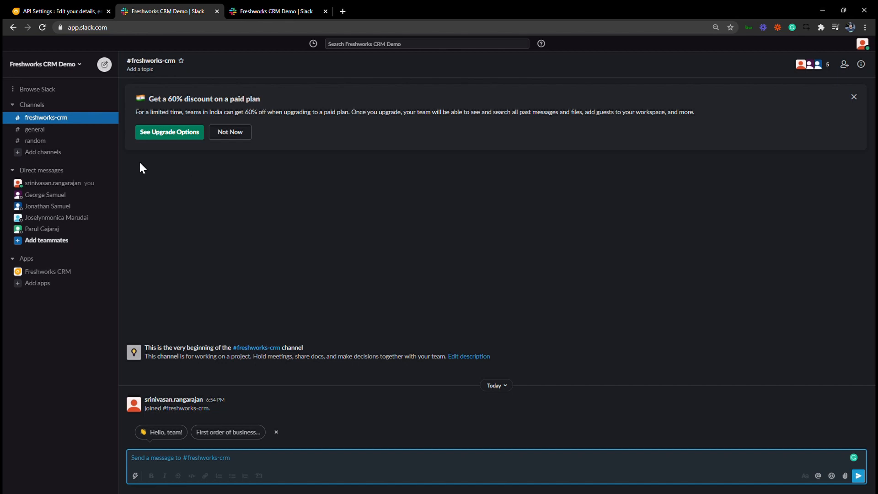
Browse Slack's Apps directory, search 'freshwo' for Freshworks CRM, then clear the search
{"action": "left_click", "coordinate": [37, 89]}
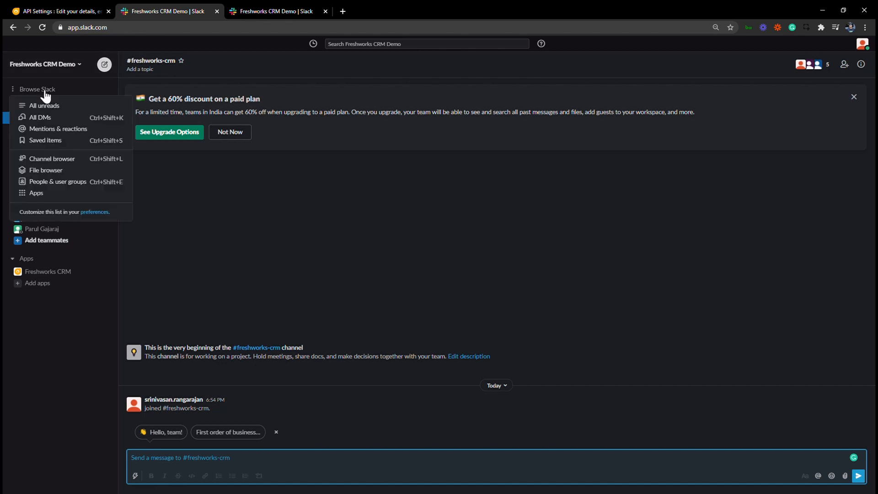
{"action": "left_click", "coordinate": [36, 193]}
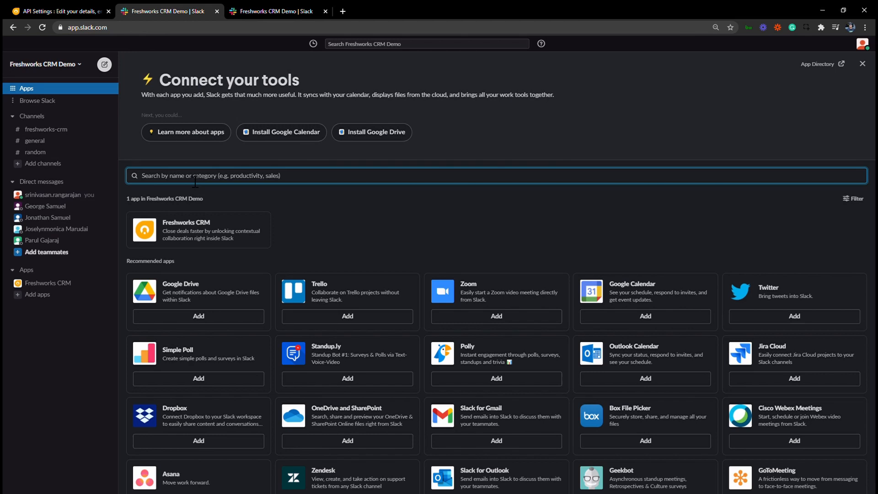
{"action": "type", "text": "freshworks crm"}
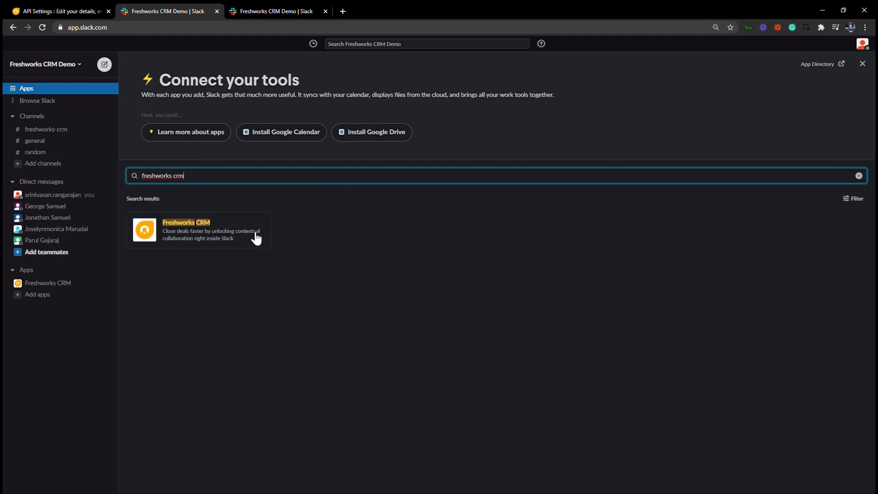
{"action": "key", "text": "Backspace"}
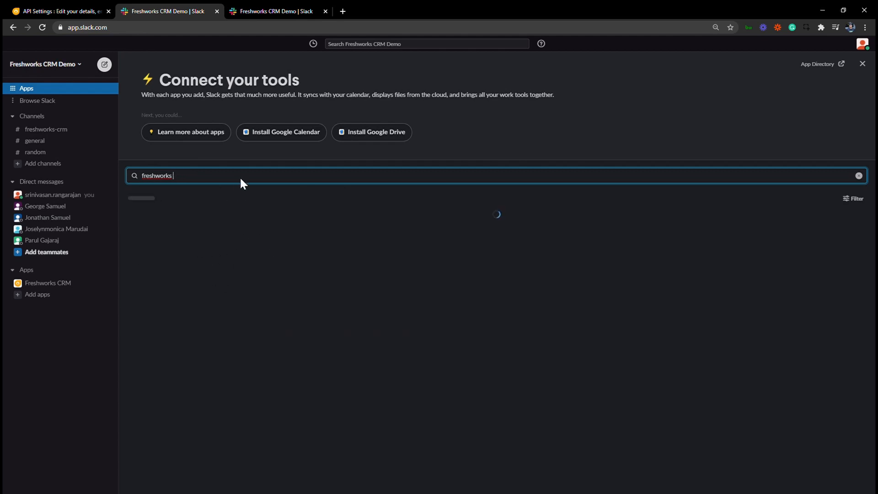
{"action": "left_click", "coordinate": [858, 175]}
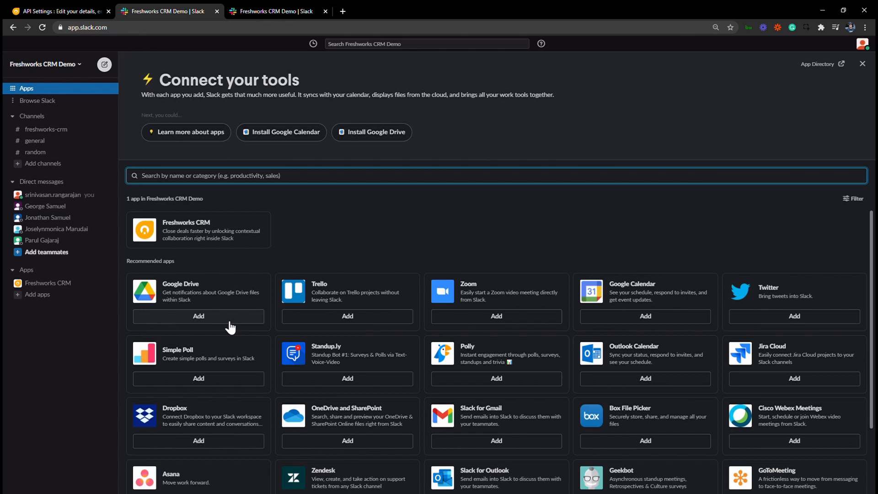
{"action": "mouse_move", "coordinate": [232, 241]}
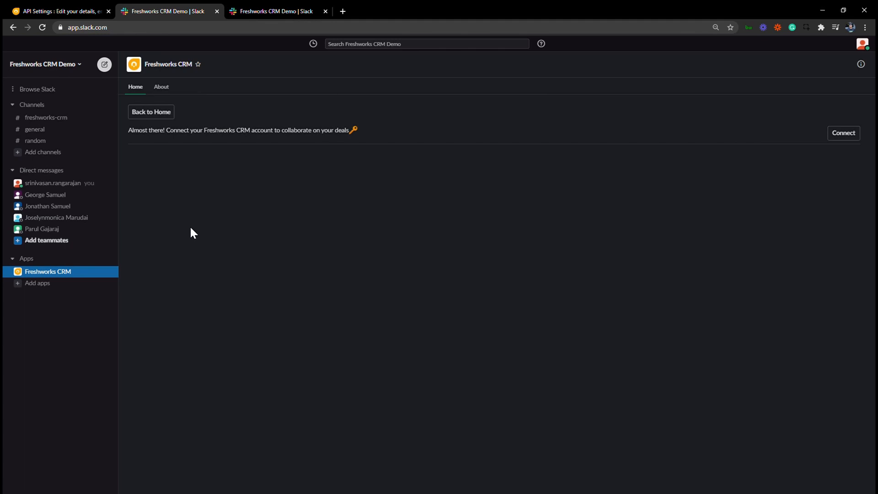
From the Freshworks CRM app home, use Settings > Connect to open the account dialog
{"action": "left_click", "coordinate": [150, 112]}
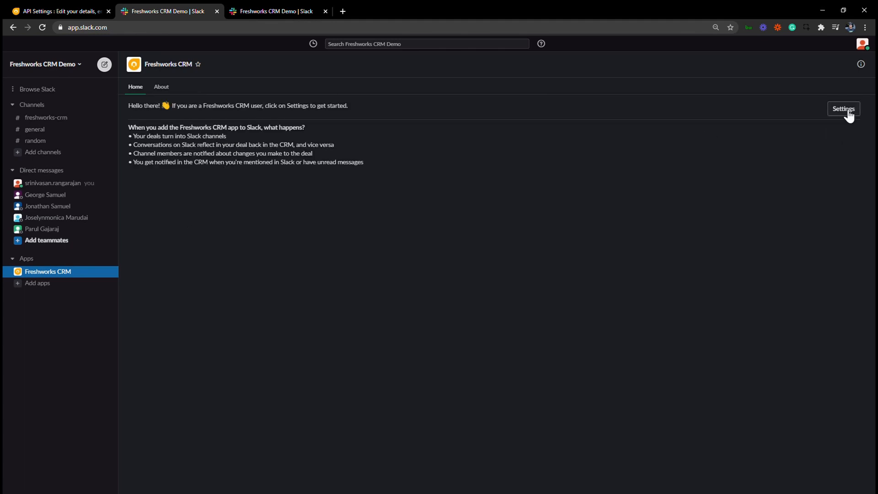
{"action": "left_click", "coordinate": [842, 109]}
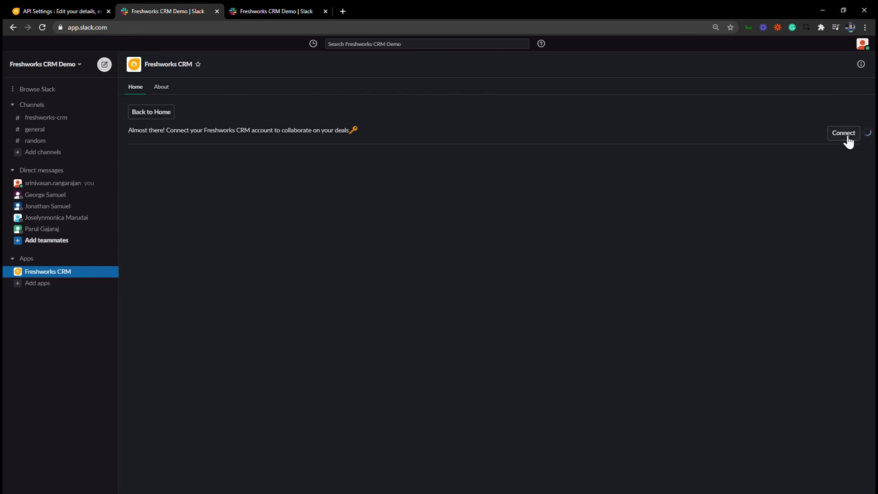
{"action": "left_click", "coordinate": [843, 133]}
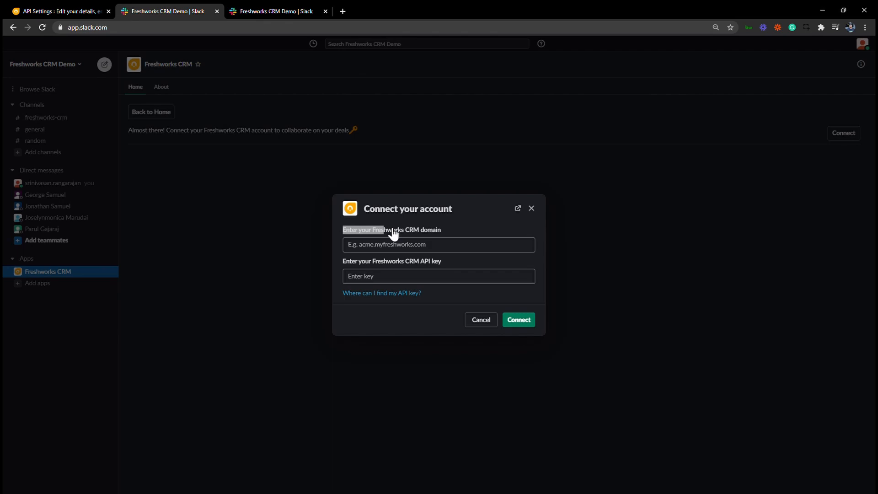
Enter the CRM domain fwcrm-demo.myfreshworks.com in the Slack connect form's domain field
{"action": "left_click", "coordinate": [438, 244]}
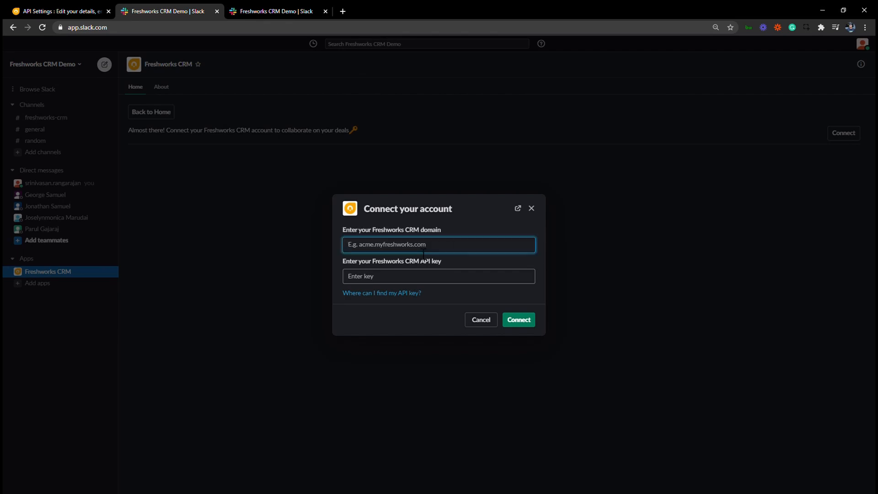
{"action": "left_click", "coordinate": [59, 10]}
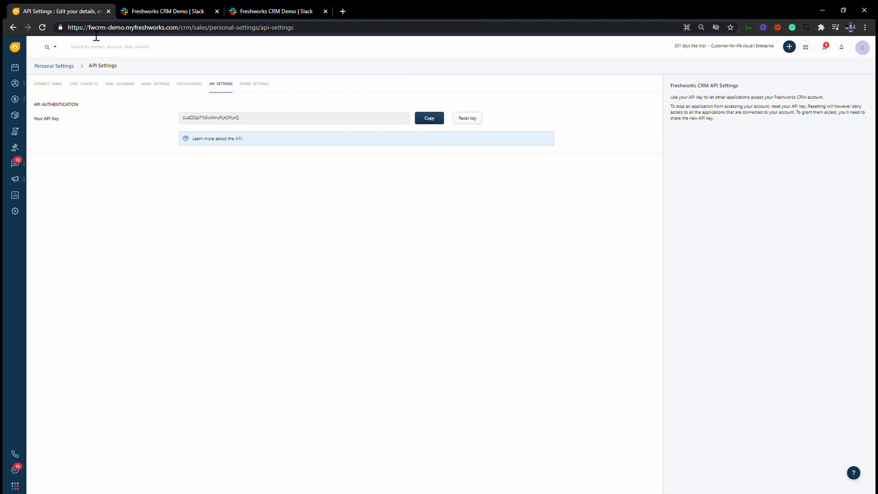
{"action": "double_click", "coordinate": [88, 28]}
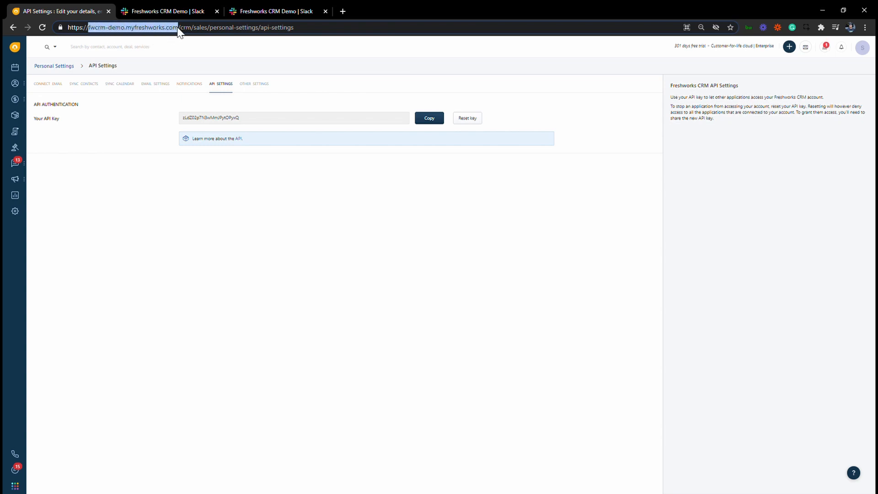
{"action": "left_click", "coordinate": [165, 11]}
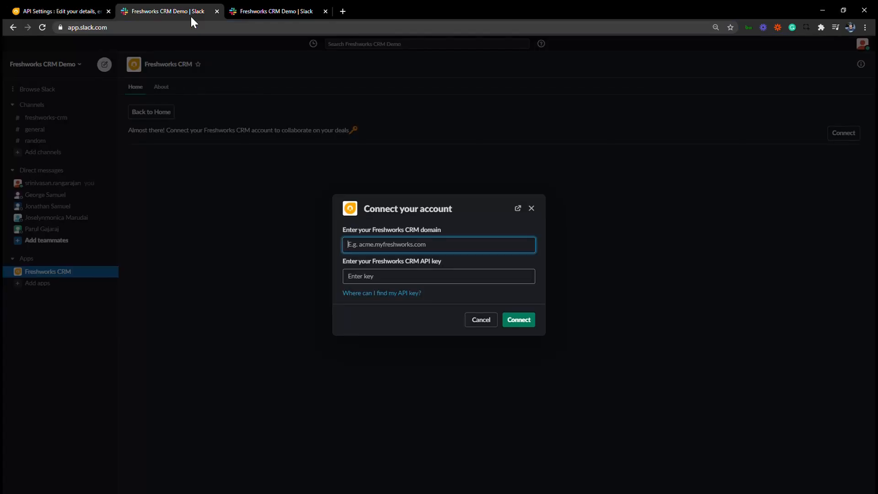
{"action": "type", "text": "fwcrm-demo.myfreshworks.com"}
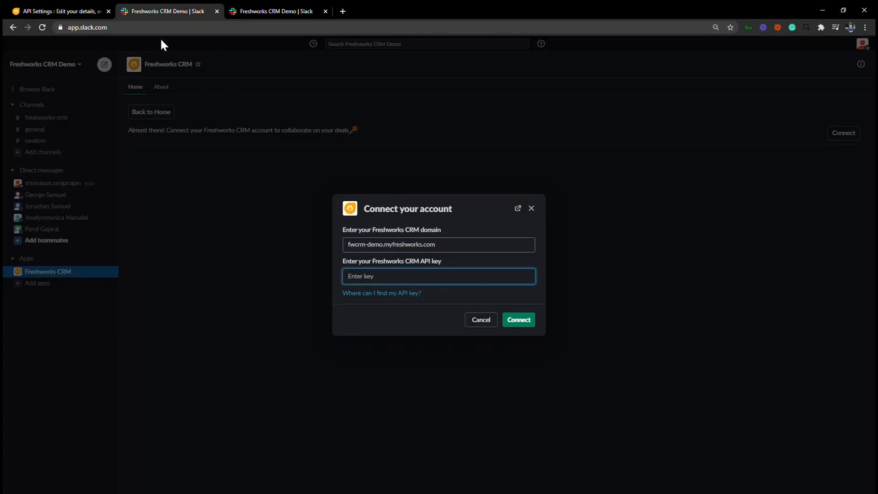
{"action": "left_click", "coordinate": [56, 11]}
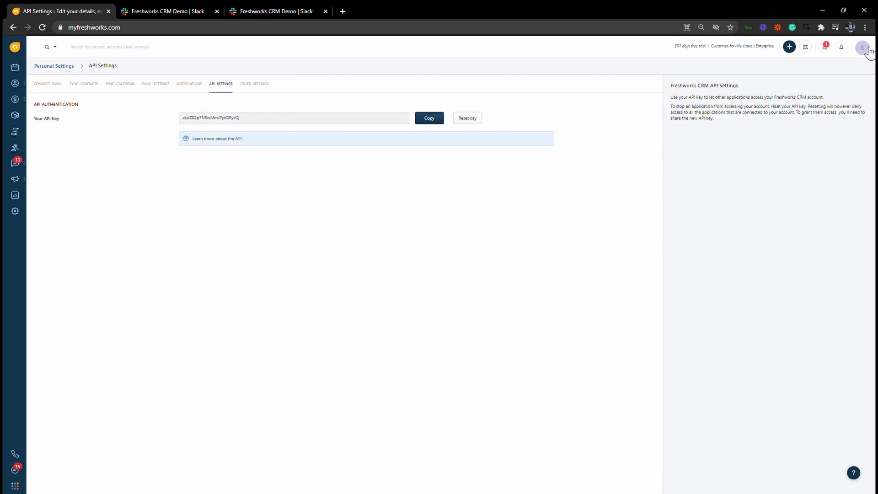
Copy the API key from CRM API Settings, paste it into Slack and connect
{"action": "left_click", "coordinate": [862, 47]}
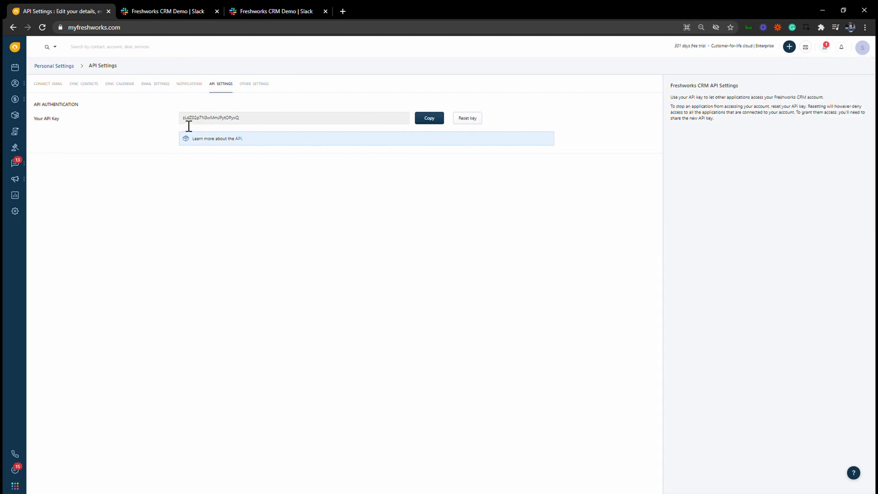
{"action": "left_click", "coordinate": [429, 118]}
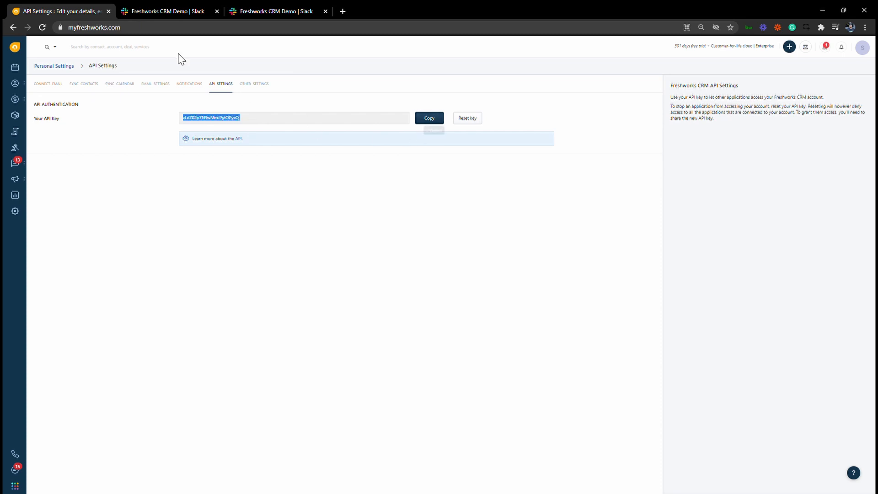
{"action": "left_click", "coordinate": [164, 11]}
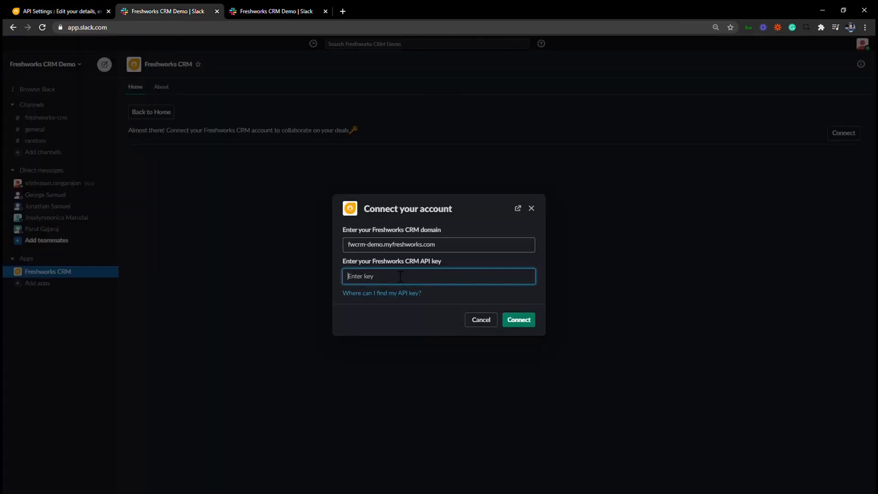
{"action": "left_click", "coordinate": [517, 319]}
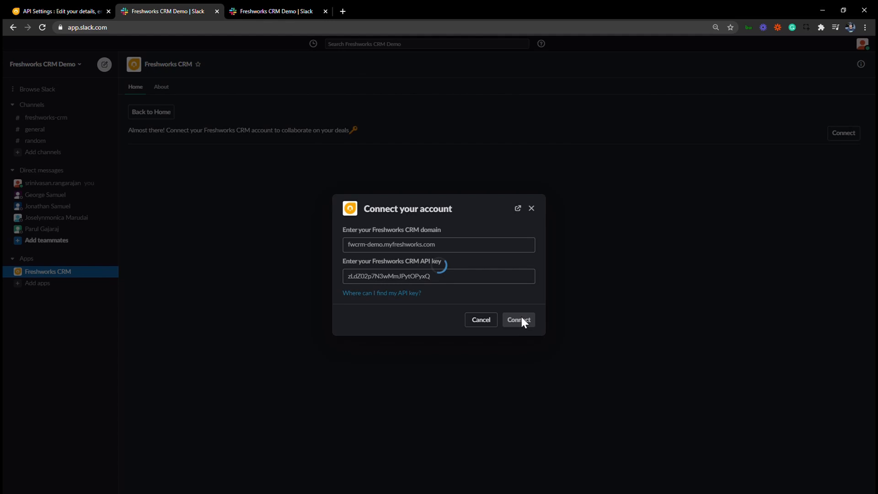
{"action": "left_click", "coordinate": [516, 320]}
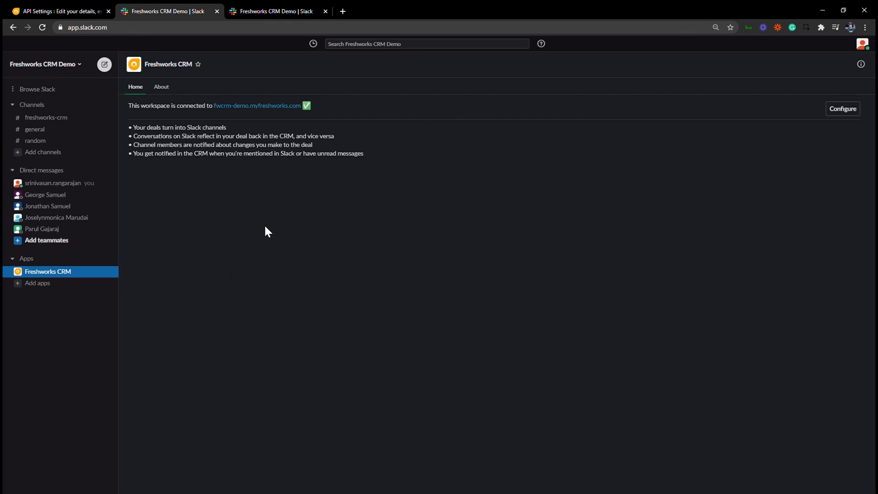
{"action": "mouse_move", "coordinate": [130, 115]}
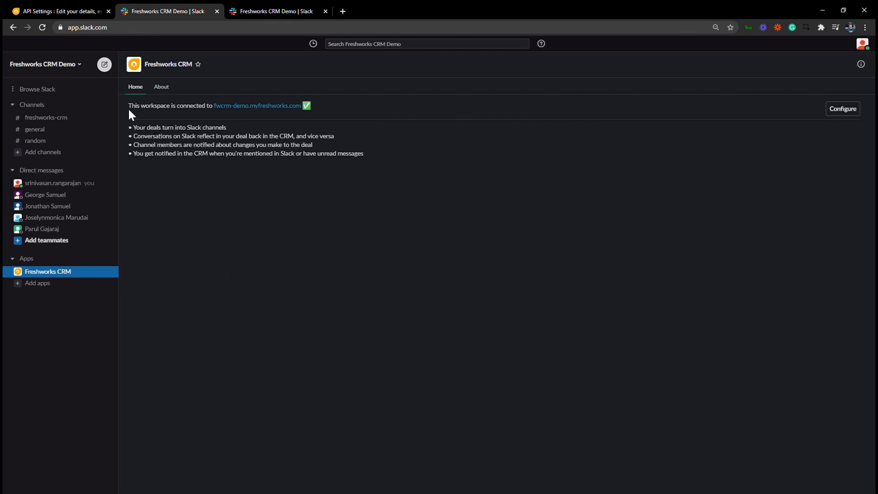
{"action": "mouse_move", "coordinate": [375, 146]}
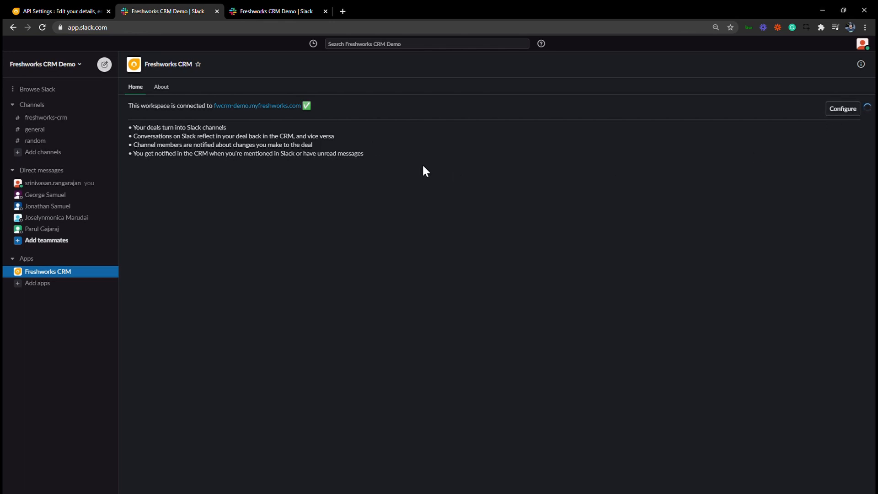
{"action": "left_click", "coordinate": [843, 109]}
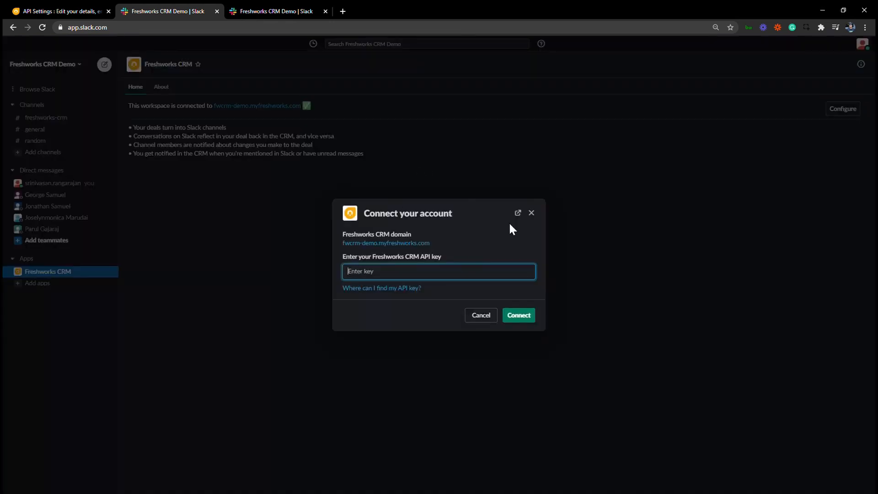
{"action": "left_click", "coordinate": [479, 315]}
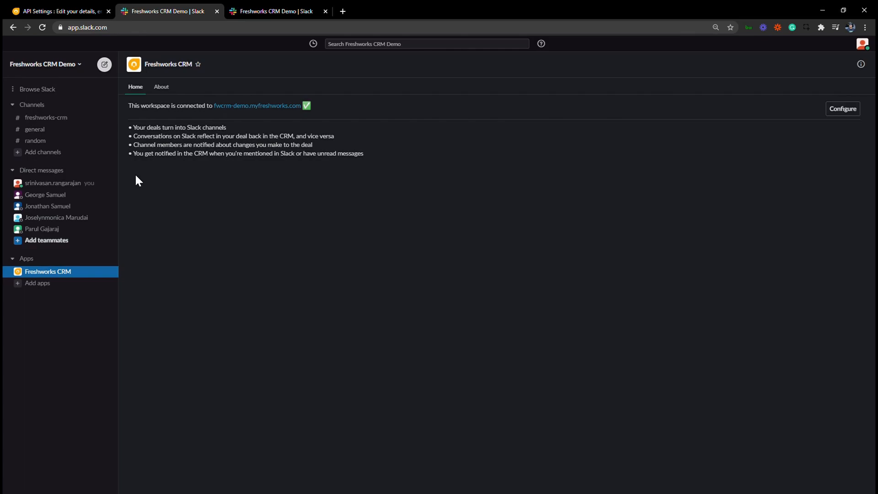
{"action": "left_click", "coordinate": [59, 10]}
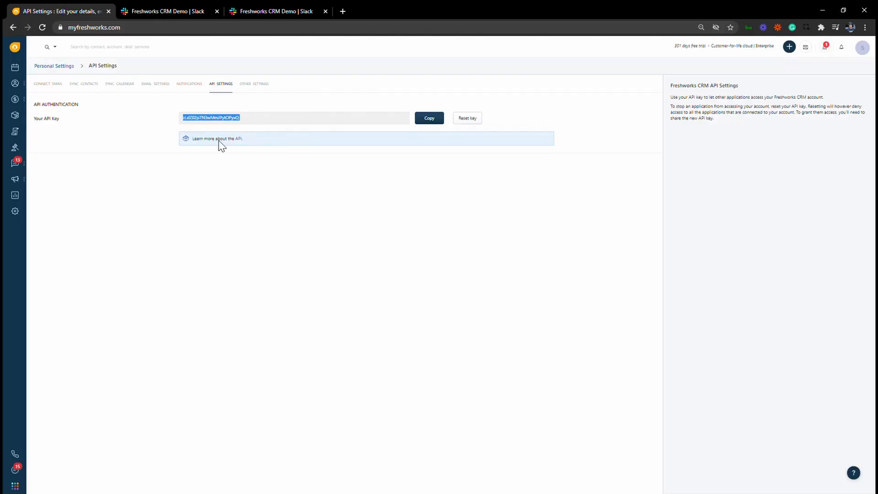
{"action": "left_click", "coordinate": [164, 10]}
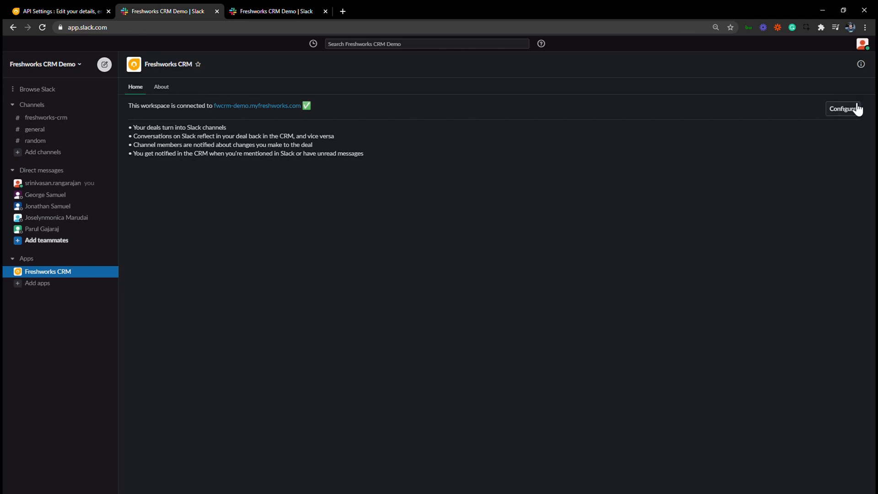
{"action": "mouse_move", "coordinate": [413, 144]}
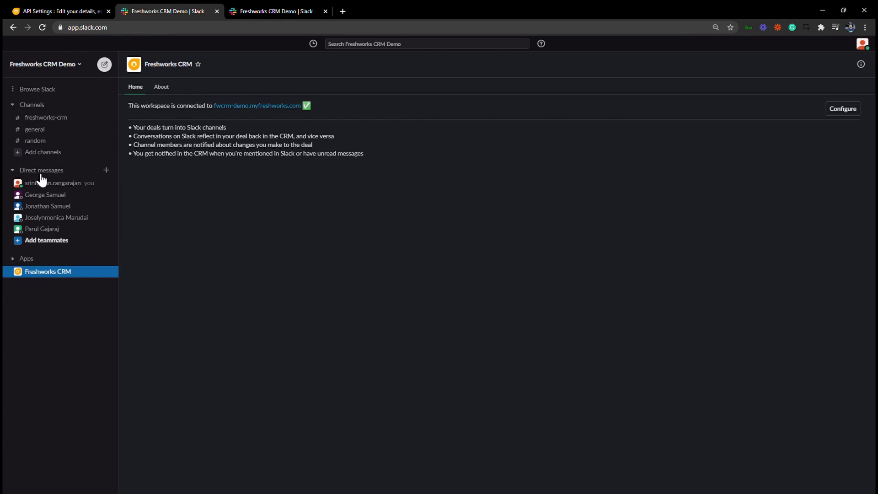
Open your own Slack direct messages, then reload the Freshworks CRM Activities Dashboard
{"action": "left_click", "coordinate": [50, 183]}
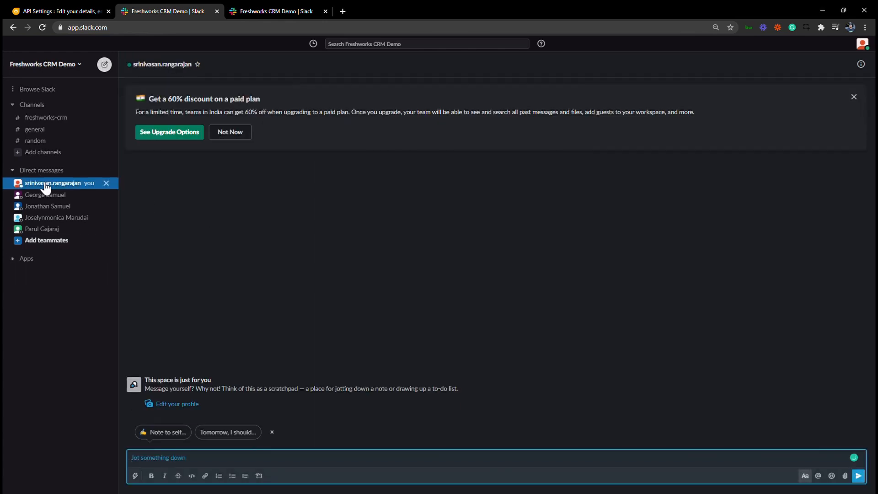
{"action": "left_click", "coordinate": [59, 11]}
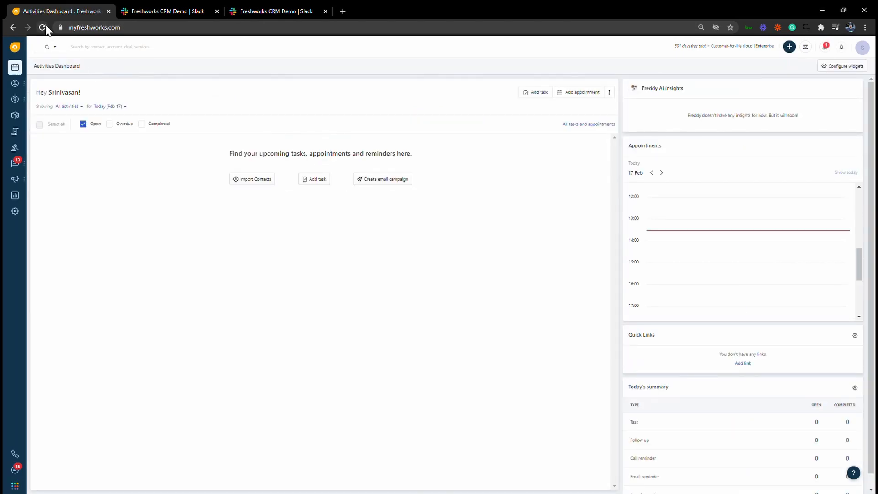
{"action": "left_click", "coordinate": [43, 27]}
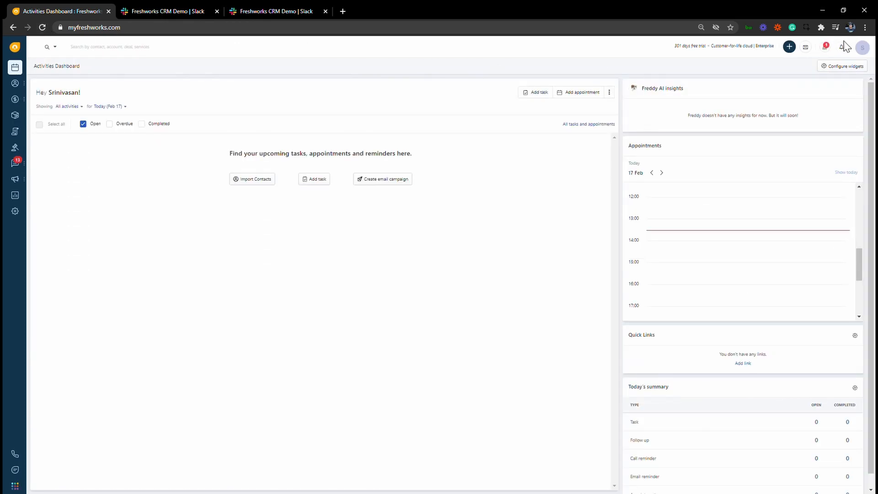
{"action": "left_click", "coordinate": [841, 47]}
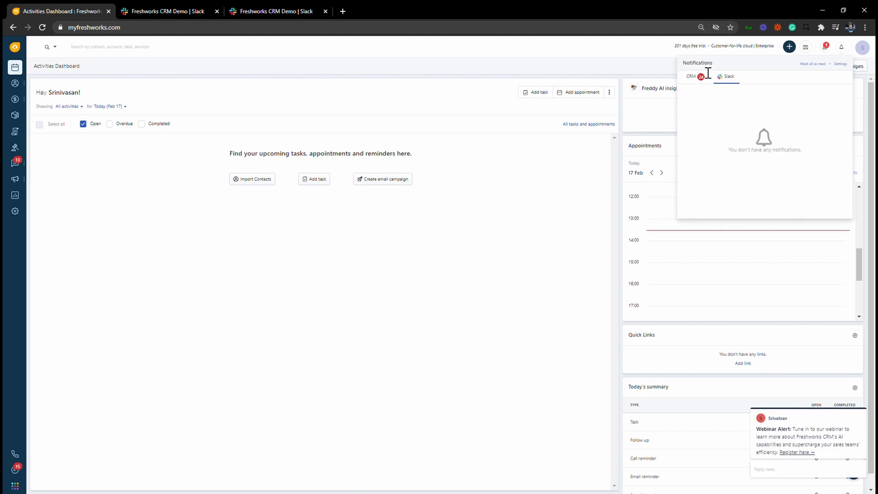
{"action": "double_click", "coordinate": [697, 62]}
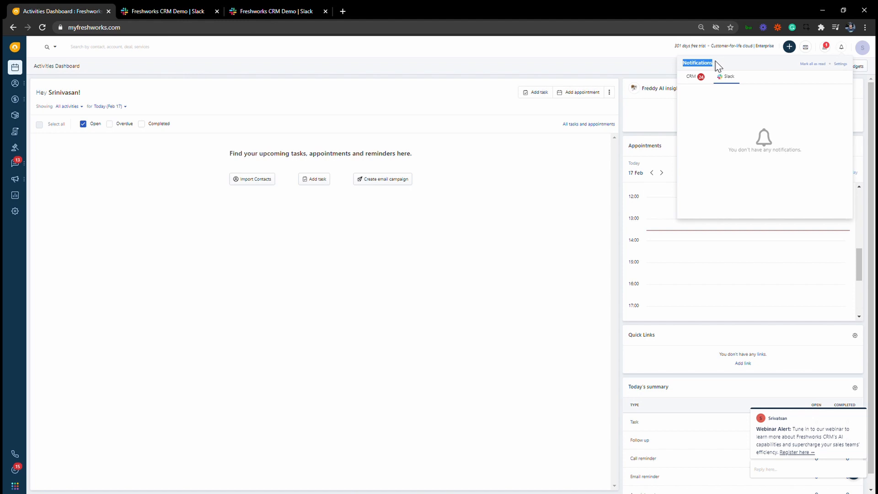
{"action": "mouse_move", "coordinate": [614, 70]}
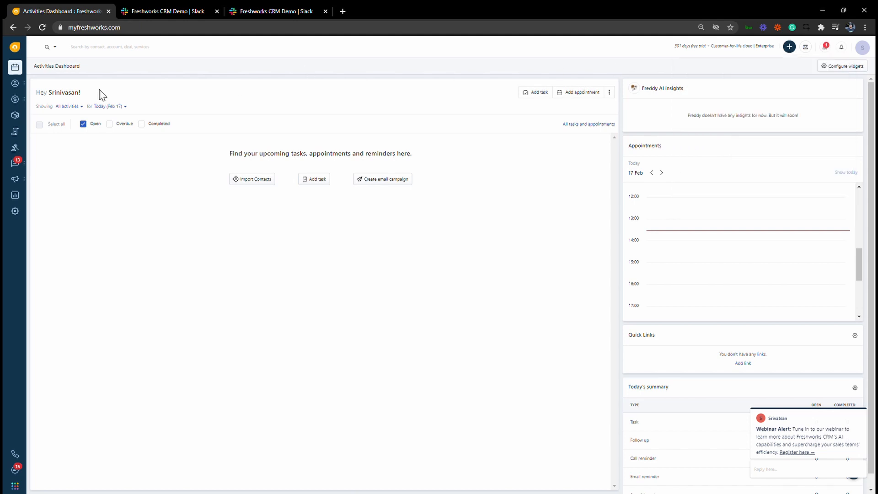
Open the New Business Eamia deal's full details from the Deals board
{"action": "left_click", "coordinate": [14, 99]}
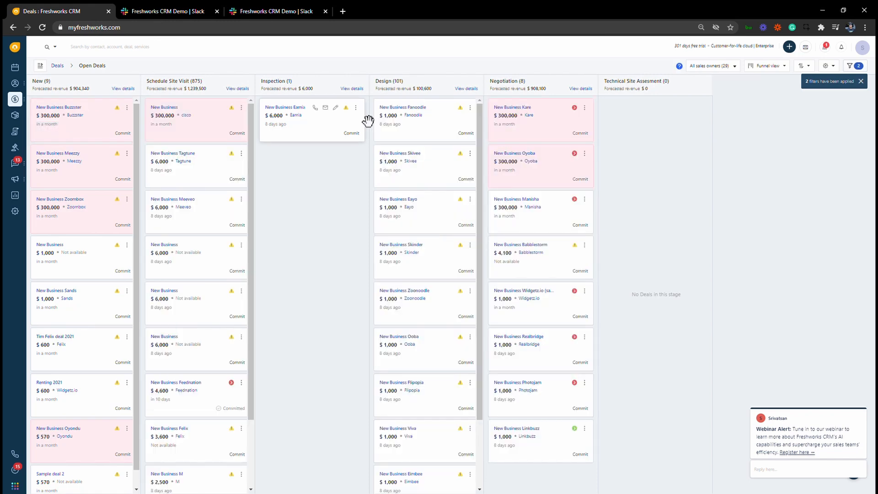
{"action": "left_click", "coordinate": [355, 108]}
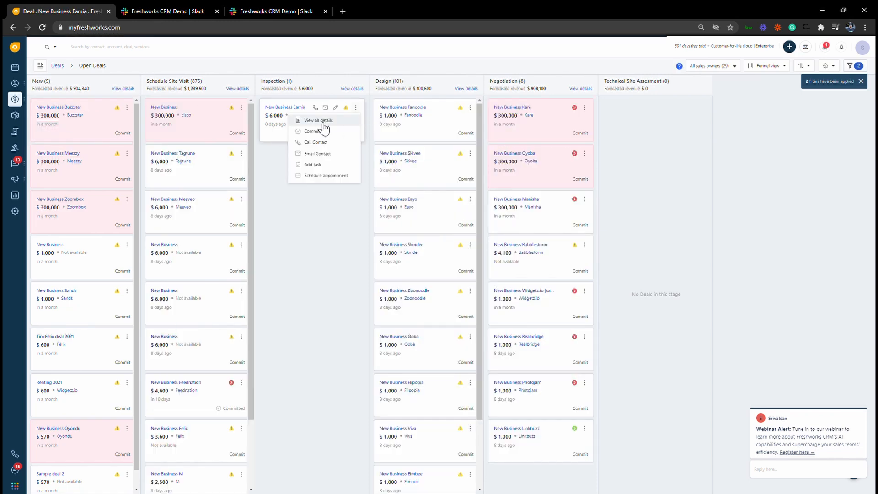
{"action": "left_click", "coordinate": [318, 121]}
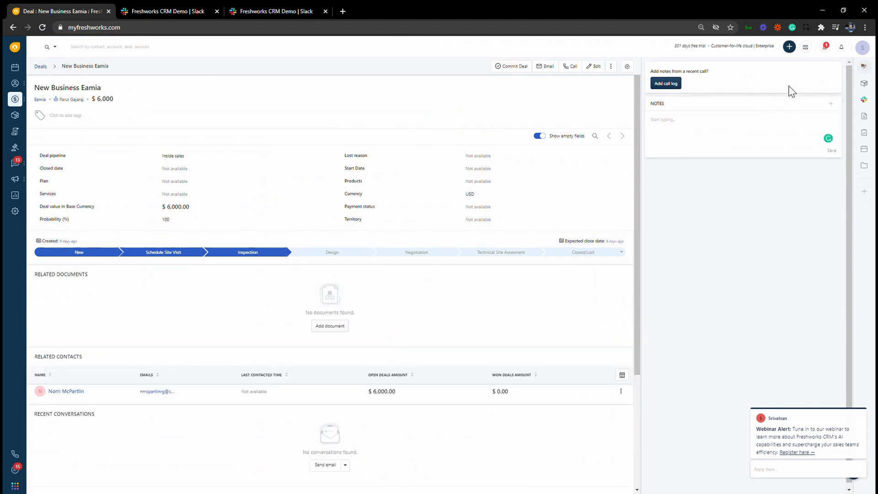
{"action": "mouse_move", "coordinate": [734, 59]}
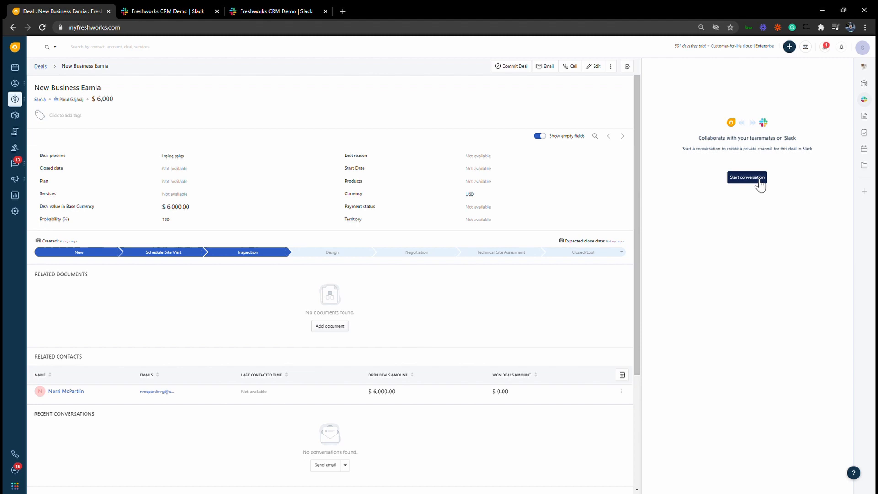
Start a Slack conversation for the Eamia deal, creating fwcrm-new-business-eamia, then go to Slack
{"action": "left_click", "coordinate": [746, 177]}
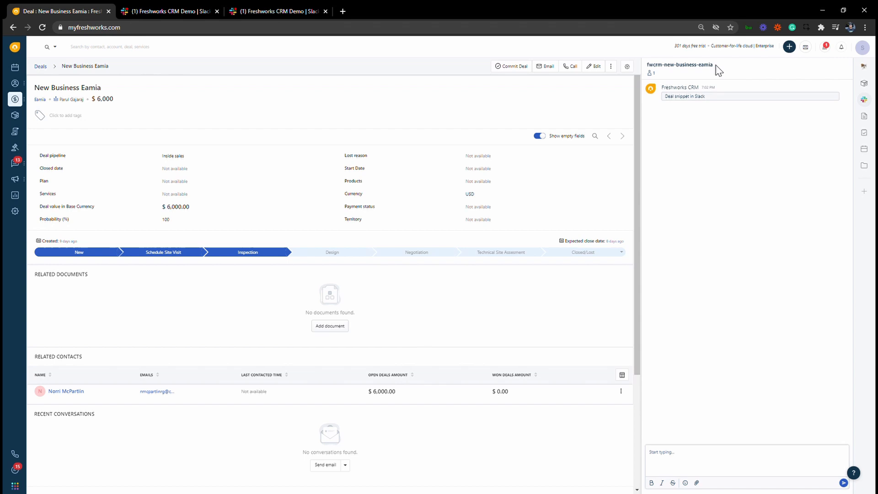
{"action": "double_click", "coordinate": [679, 64]}
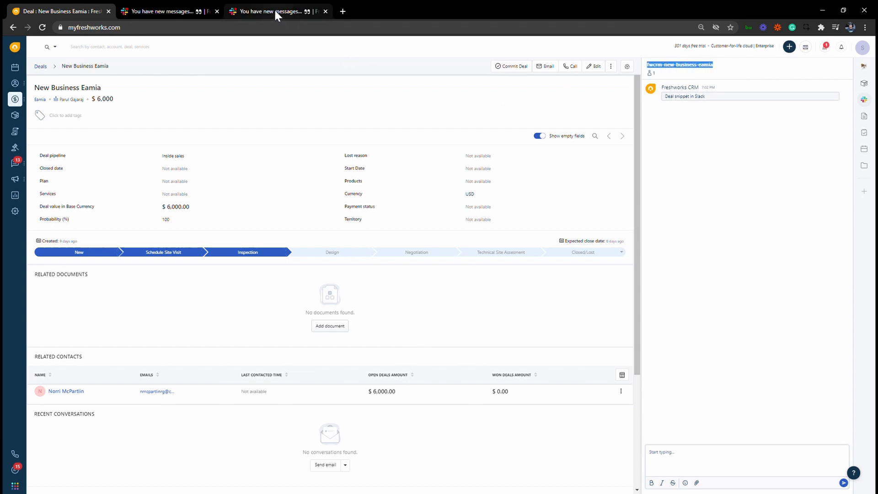
{"action": "left_click", "coordinate": [275, 11]}
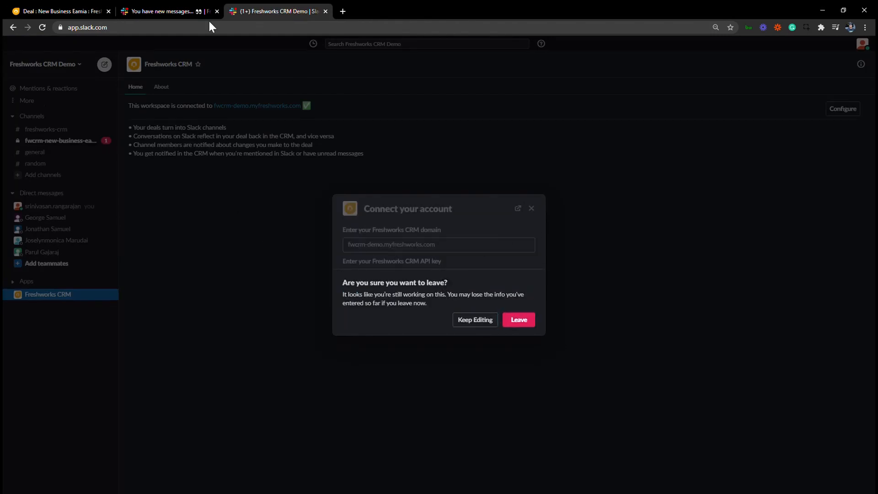
Review the Eamia deal card in fwcrm-new-business-eamia, then return to the CRM deal
{"action": "left_click", "coordinate": [517, 320]}
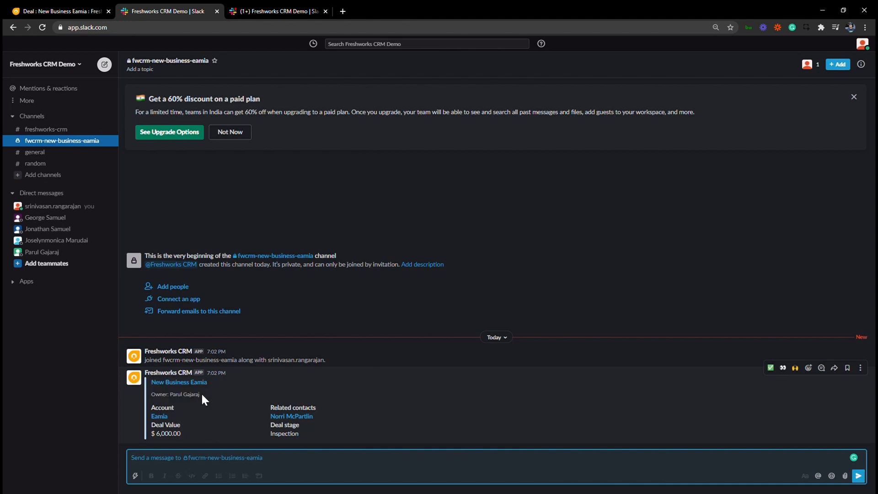
{"action": "double_click", "coordinate": [163, 407]}
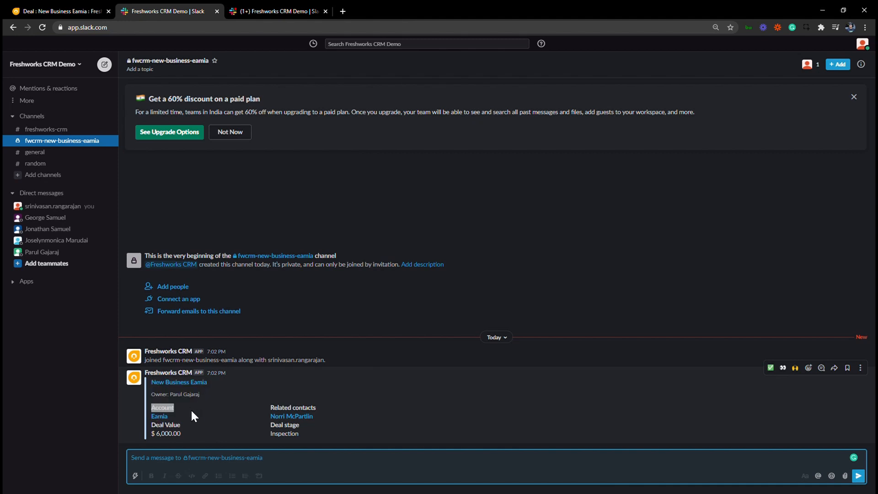
{"action": "mouse_move", "coordinate": [261, 445]}
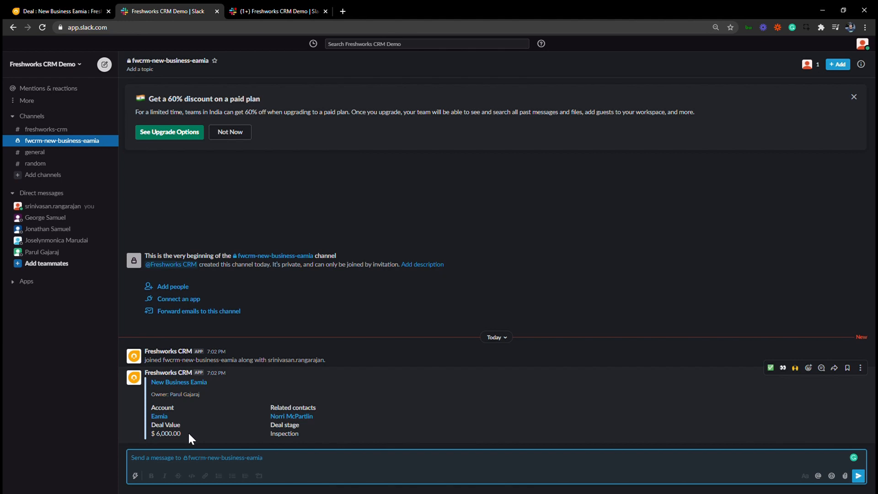
{"action": "left_click", "coordinate": [62, 11]}
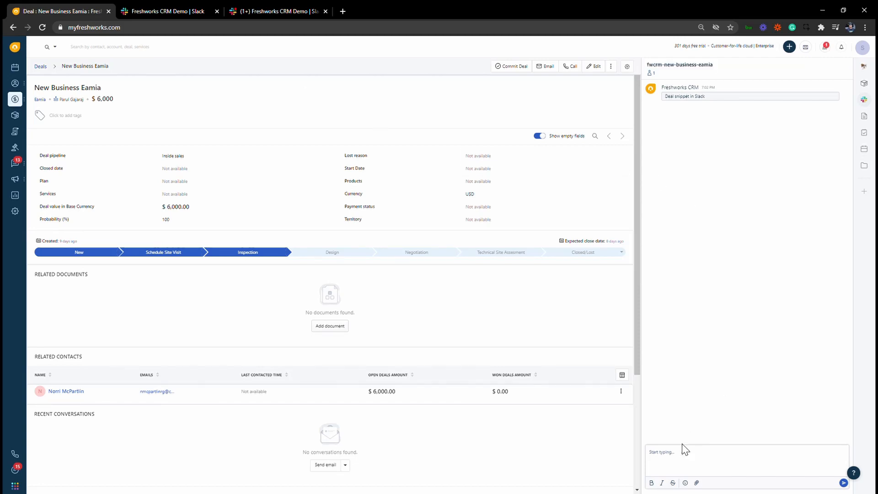
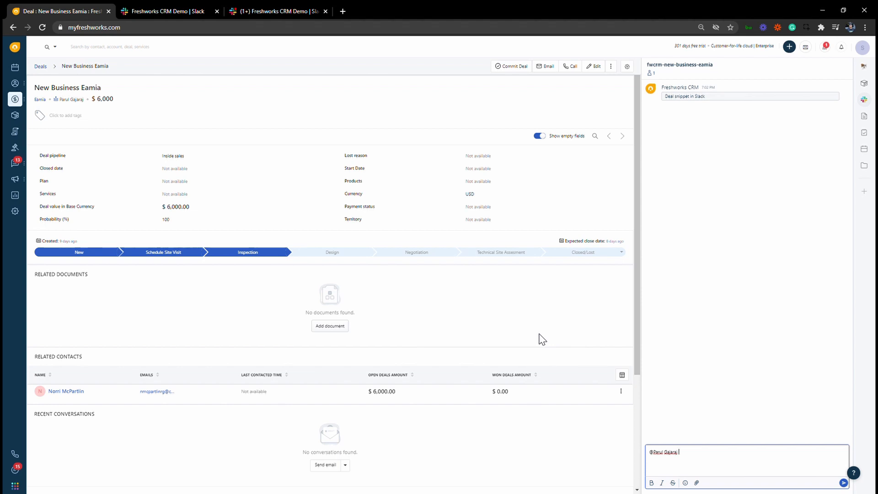
{"action": "type", "text": "@geo"}
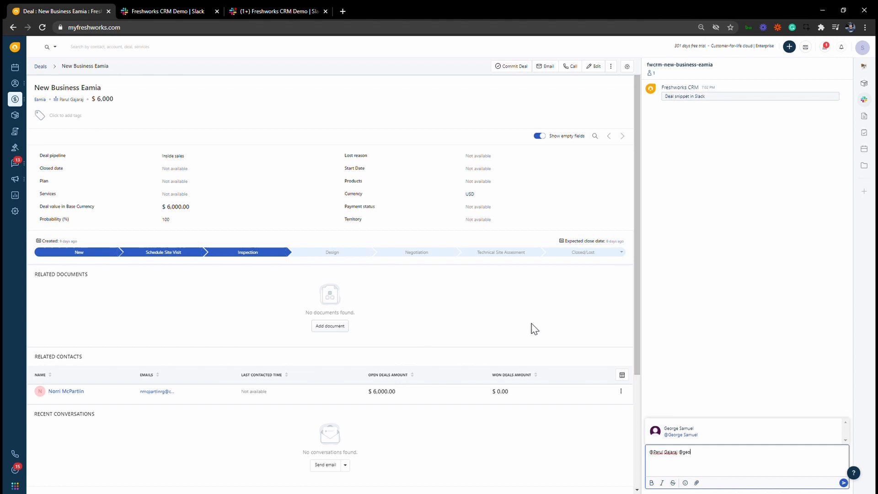
{"action": "left_click", "coordinate": [680, 432]}
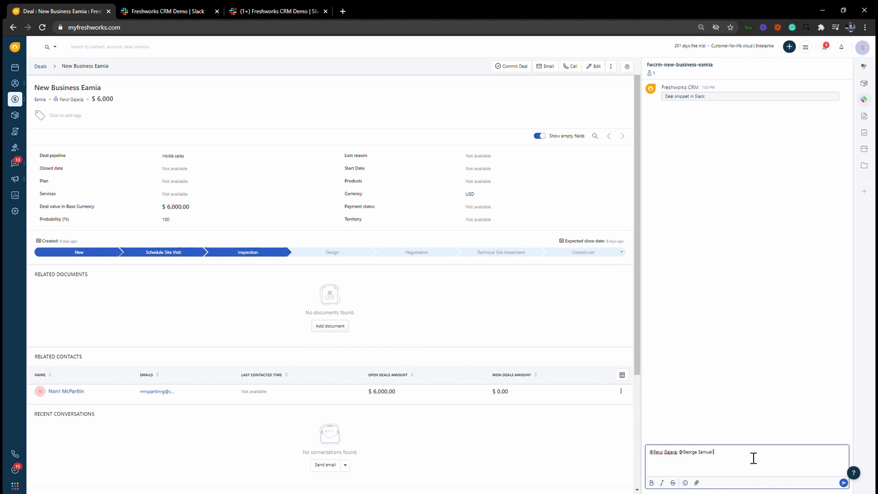
{"action": "type", "text": "C"}
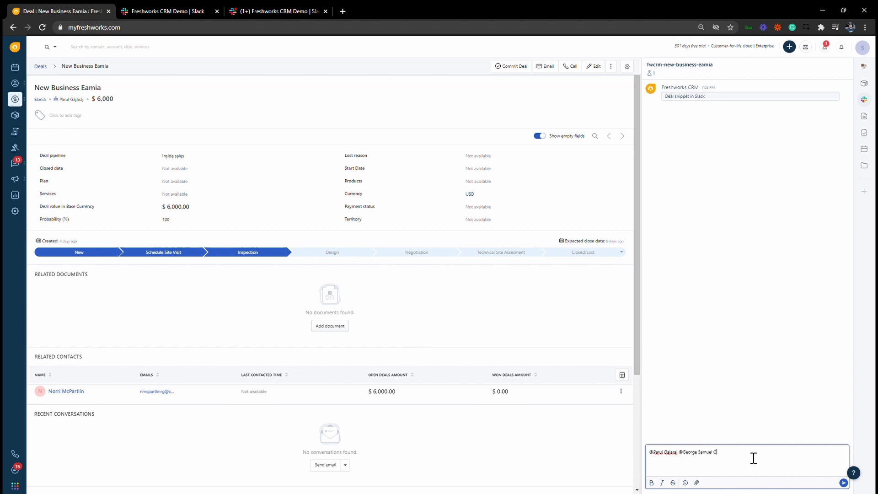
{"action": "type", "text": "Hi"}
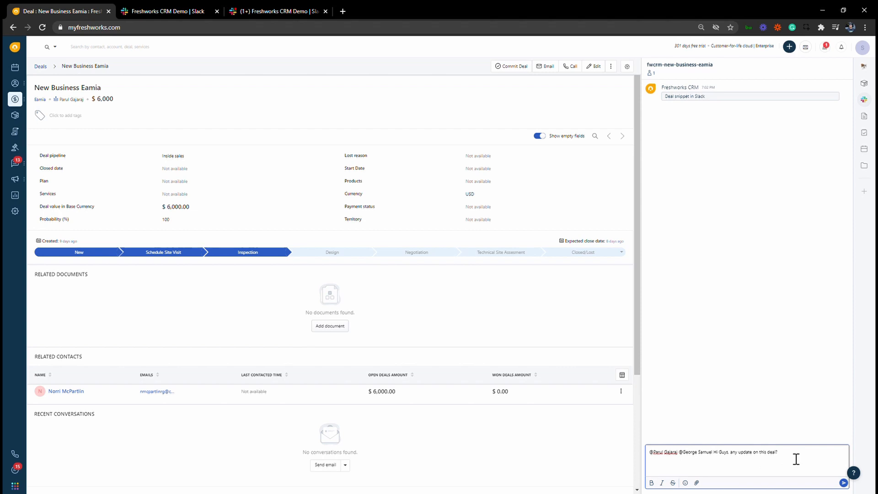
{"action": "left_click", "coordinate": [844, 483]}
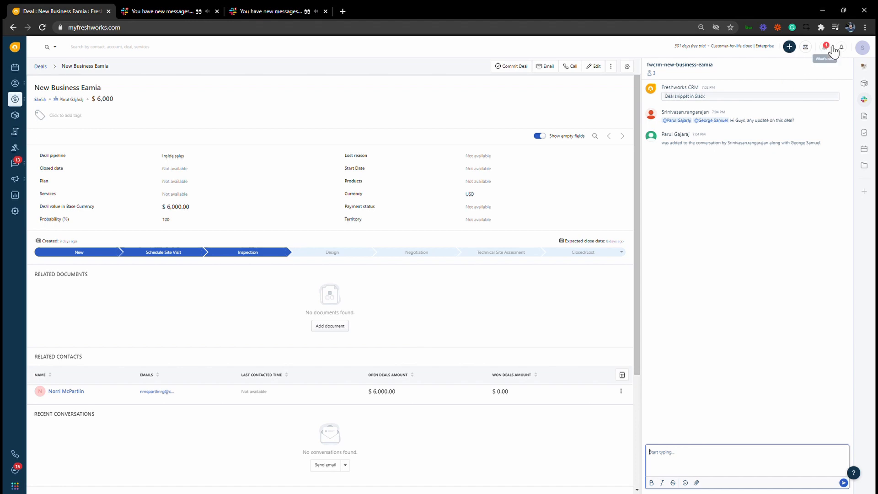
{"action": "left_click", "coordinate": [825, 47]}
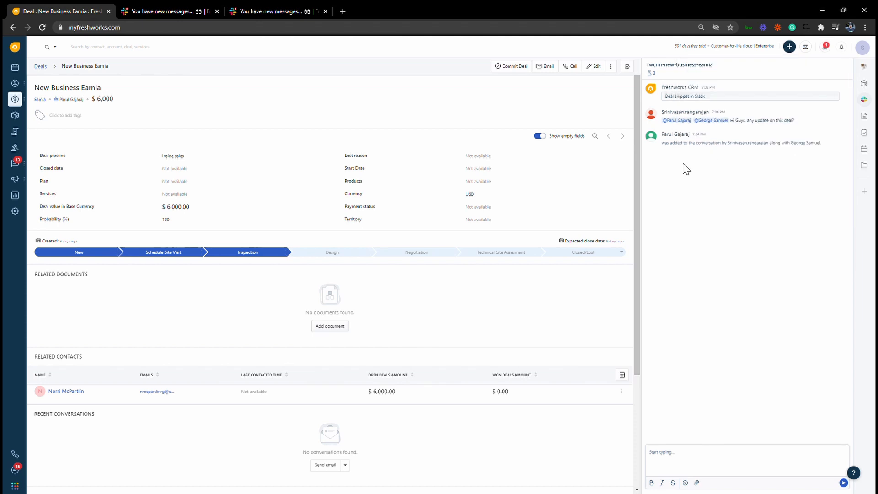
{"action": "left_click", "coordinate": [168, 10]}
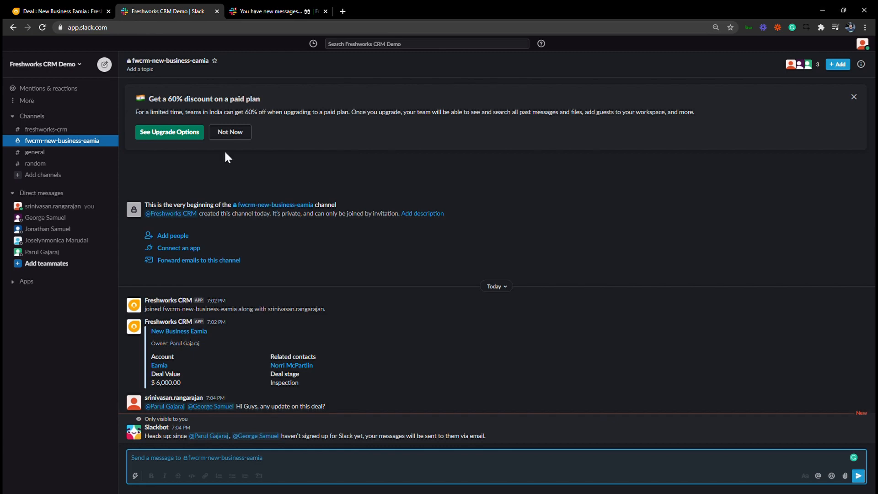
Return to the Open Deals board in Freshworks CRM, then go back to the Slack deal channel
{"action": "left_click", "coordinate": [59, 11]}
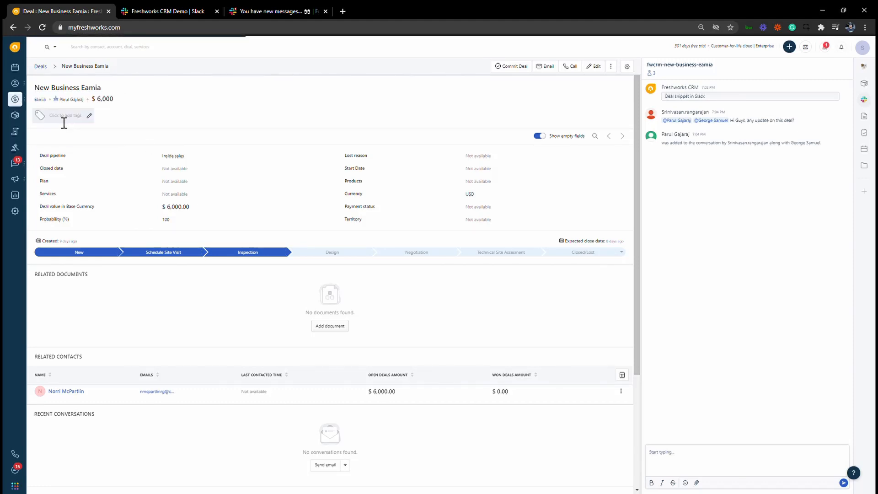
{"action": "left_click", "coordinate": [40, 65]}
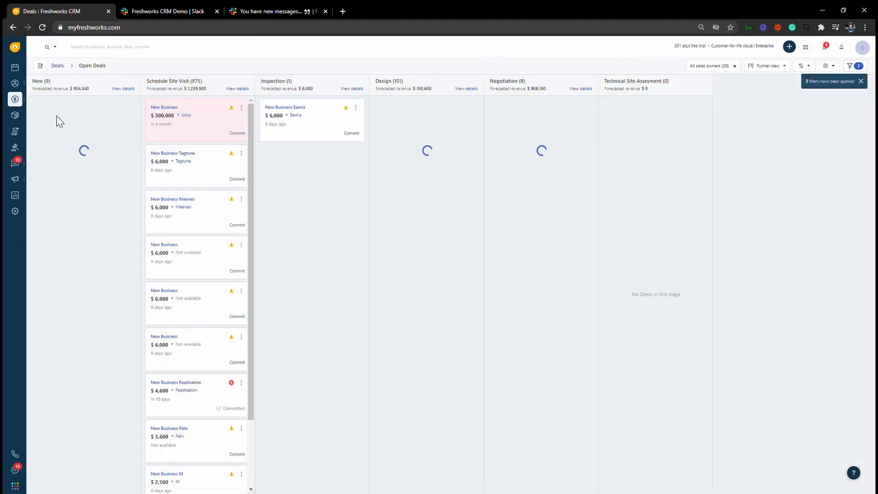
{"action": "left_click", "coordinate": [165, 11]}
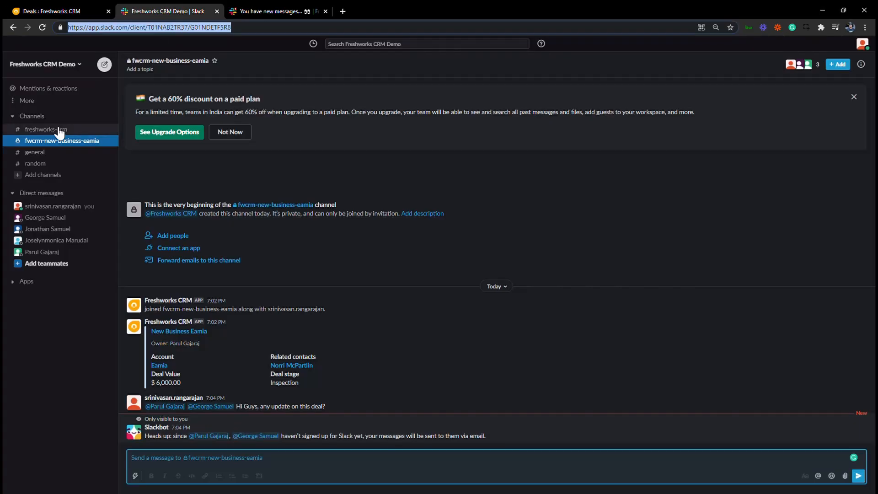
{"action": "mouse_move", "coordinate": [441, 89]}
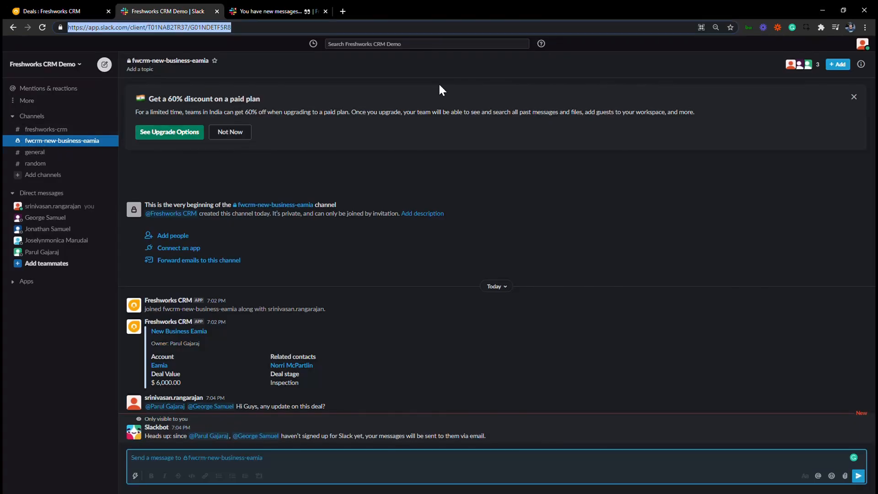
Search the Slack workspace for 'new', then return to the CRM's Open Deals board
{"action": "left_click", "coordinate": [425, 44]}
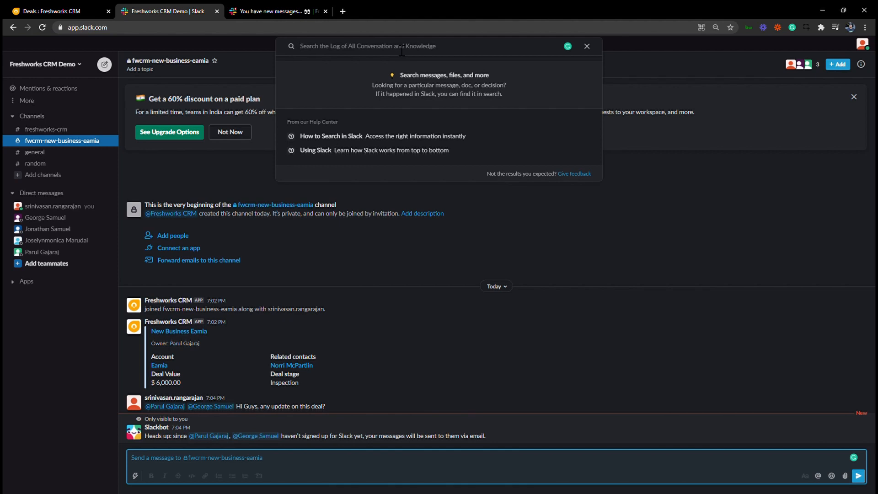
{"action": "type", "text": "new"}
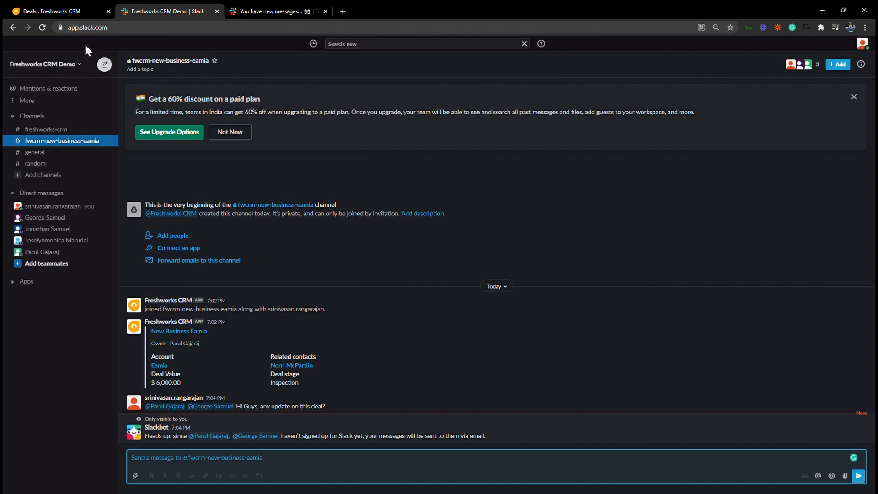
{"action": "left_click", "coordinate": [50, 10]}
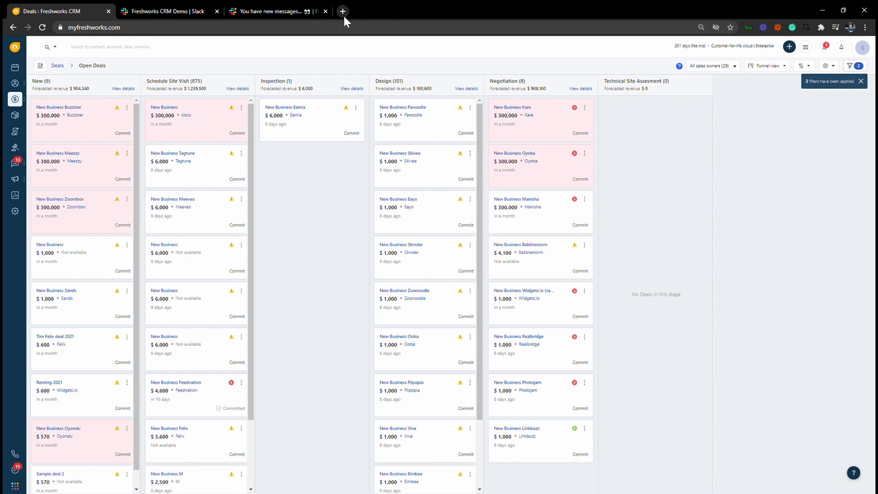
{"action": "mouse_move", "coordinate": [830, 86]}
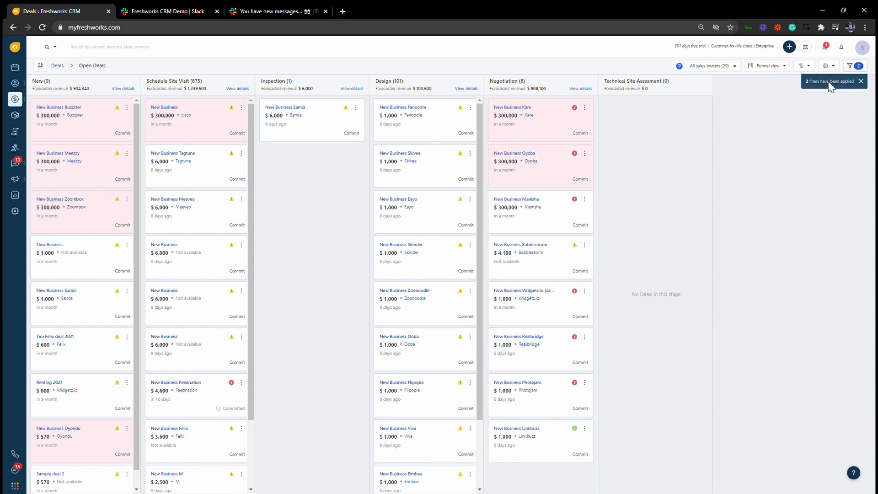